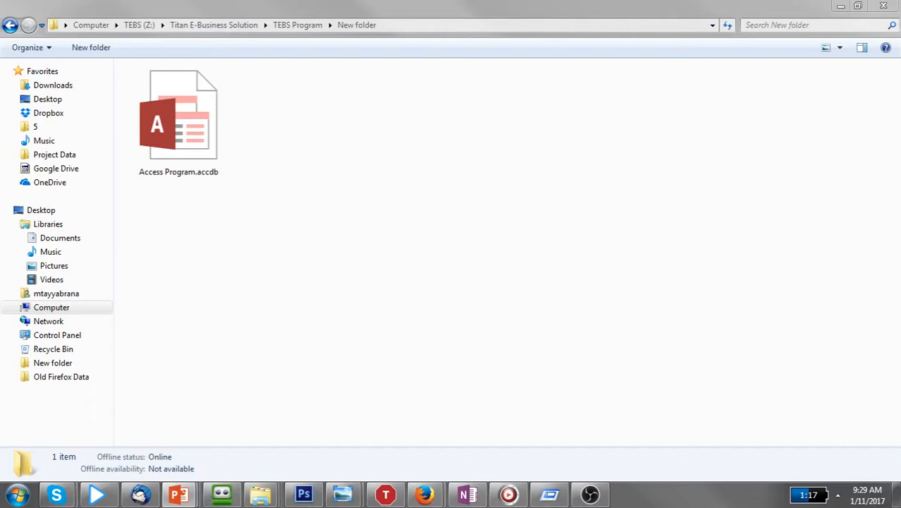
pyautogui.moveTo(533, 368)
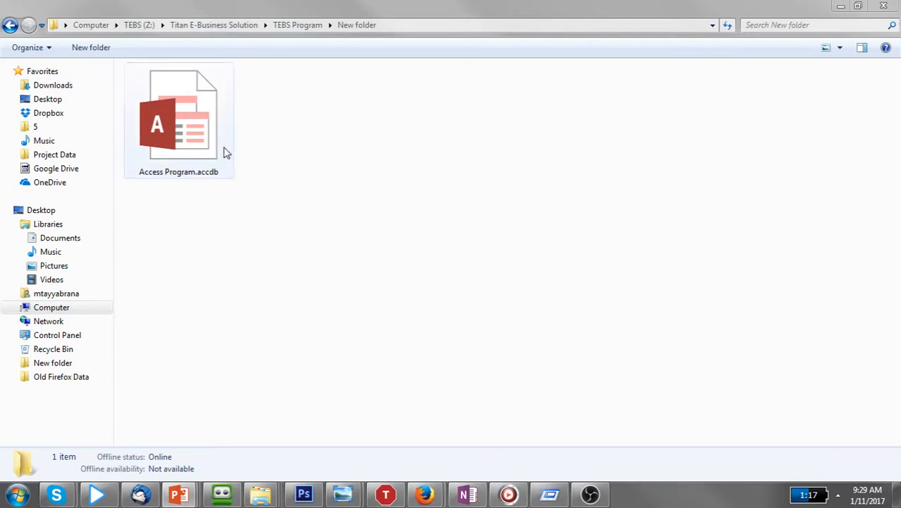
pyautogui.moveTo(213, 137)
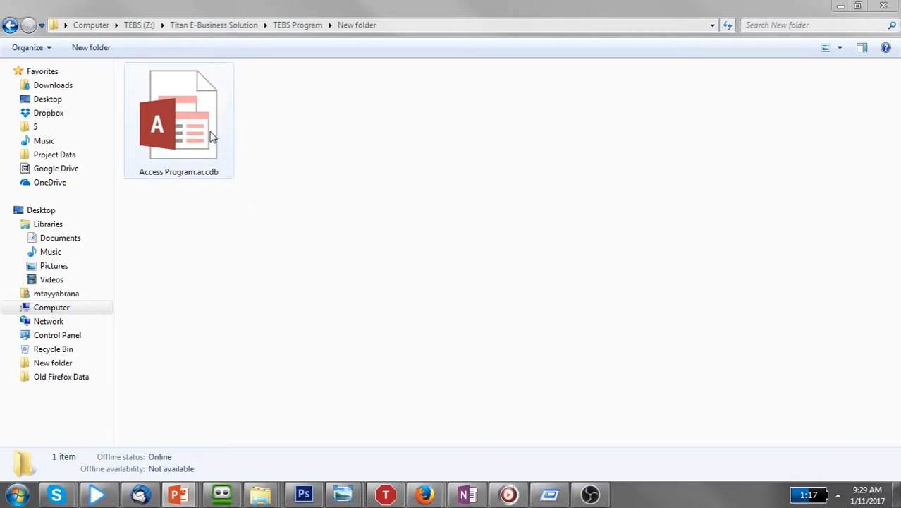
# Step: Launch Access Program.accdb from the New folder, bringing up the TCN Login form
pyautogui.doubleClick(178, 120)
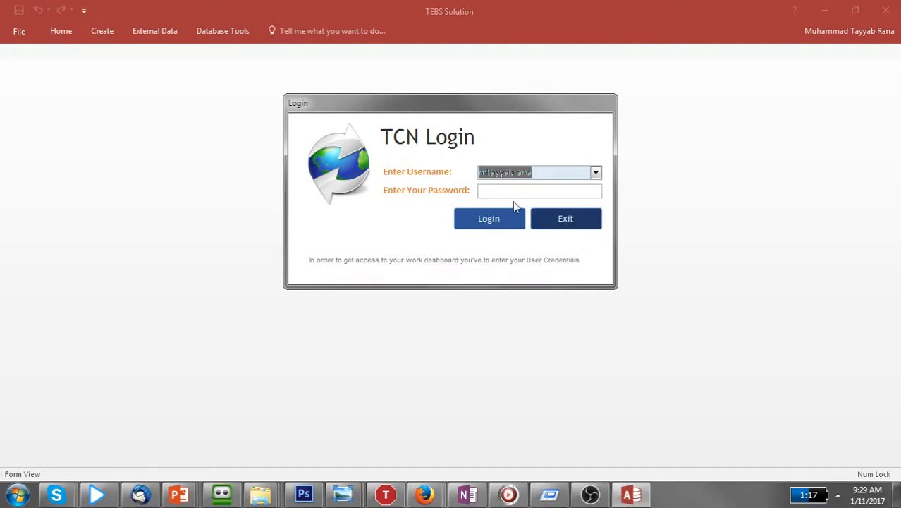
# Step: Try logging in with the first listed username and a wrong password, triggering 'credentials Empty or Wrong'
pyautogui.write('****')
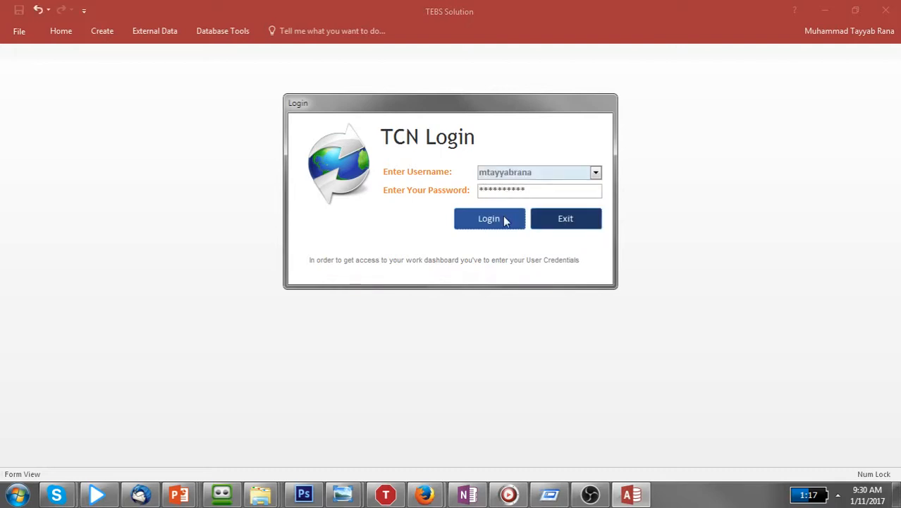
pyautogui.click(489, 217)
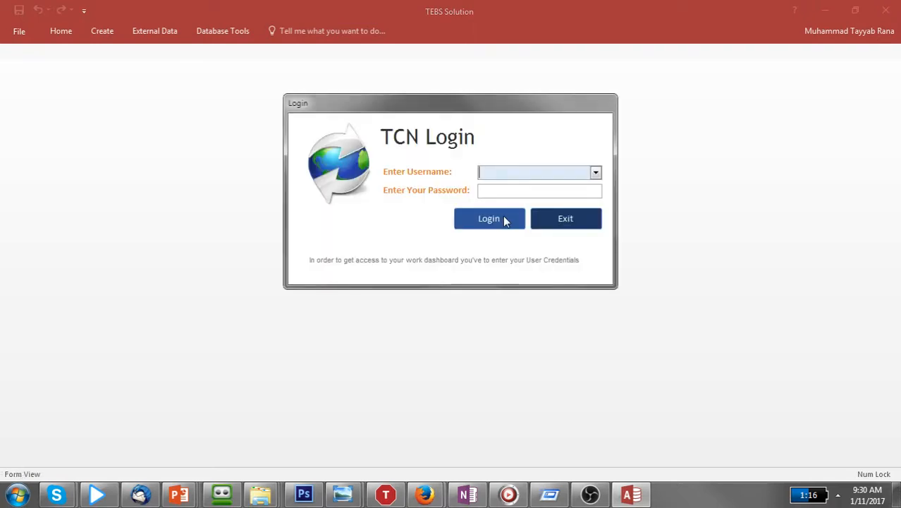
pyautogui.click(595, 171)
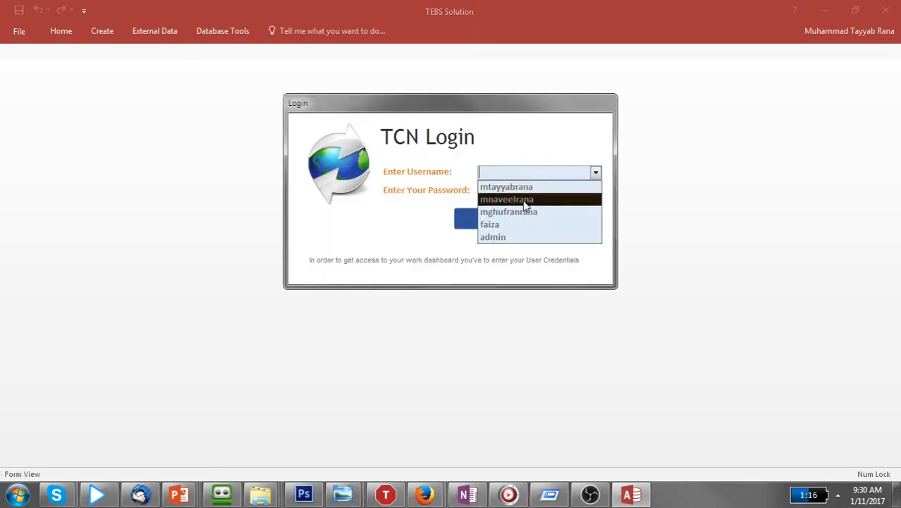
pyautogui.write('asdfsd')
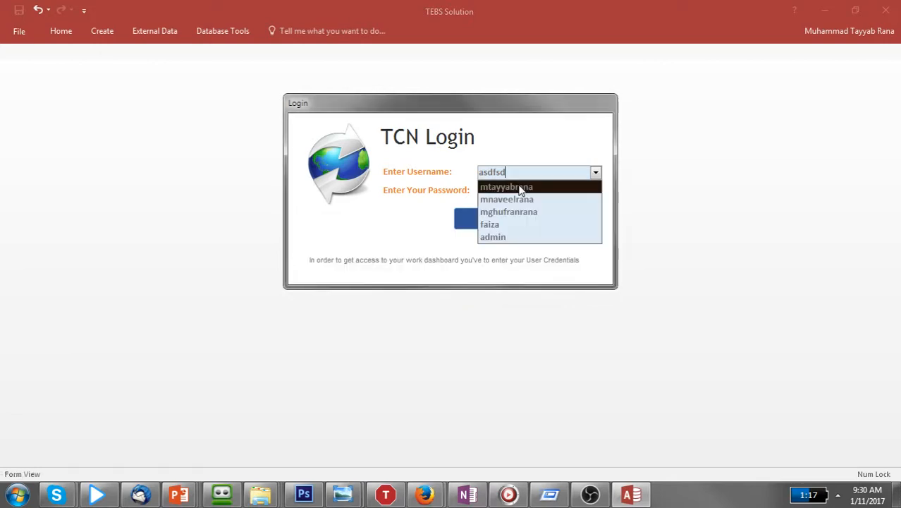
pyautogui.click(507, 186)
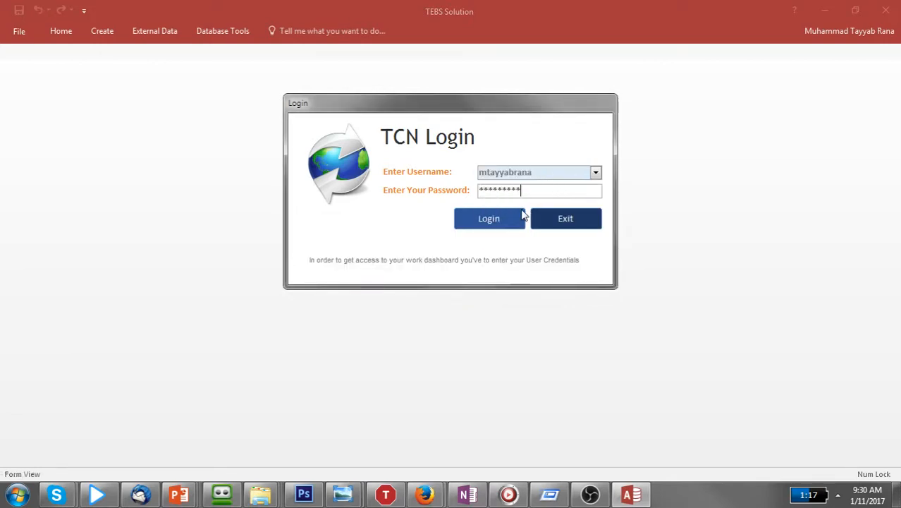
pyautogui.click(489, 218)
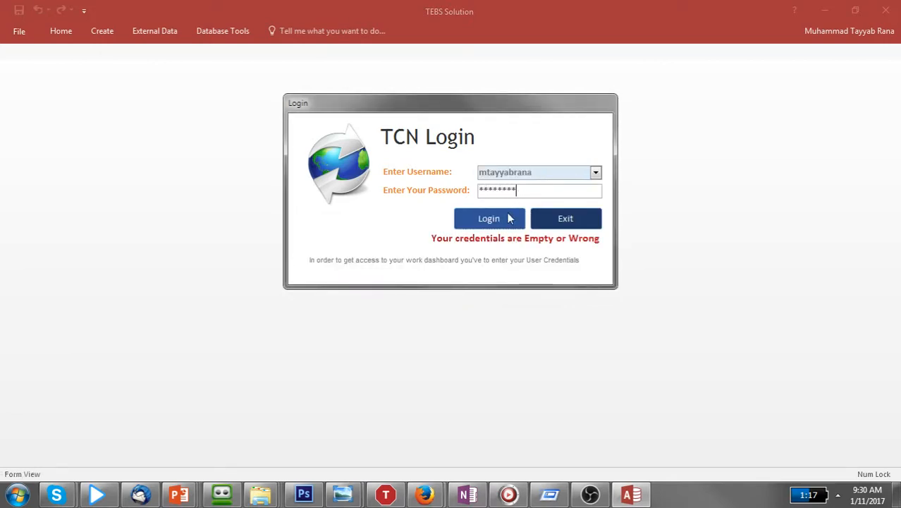
pyautogui.click(488, 218)
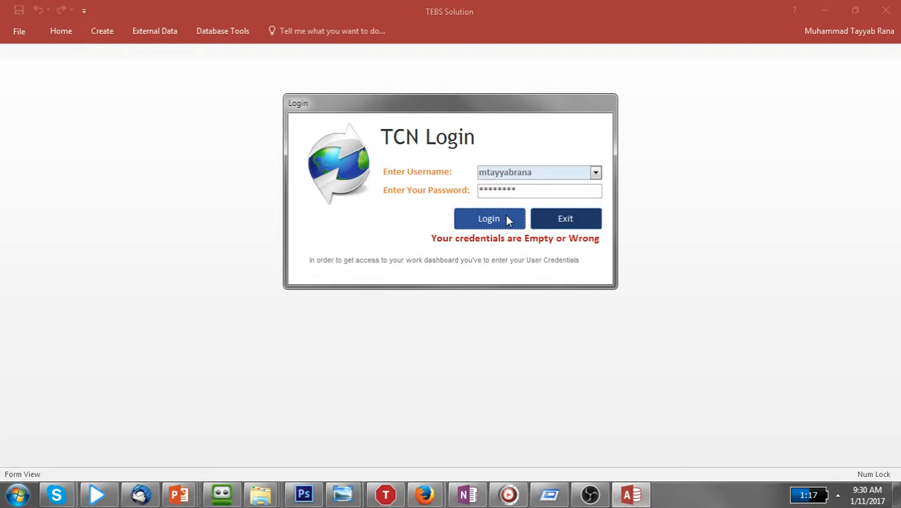
pyautogui.moveTo(566, 218)
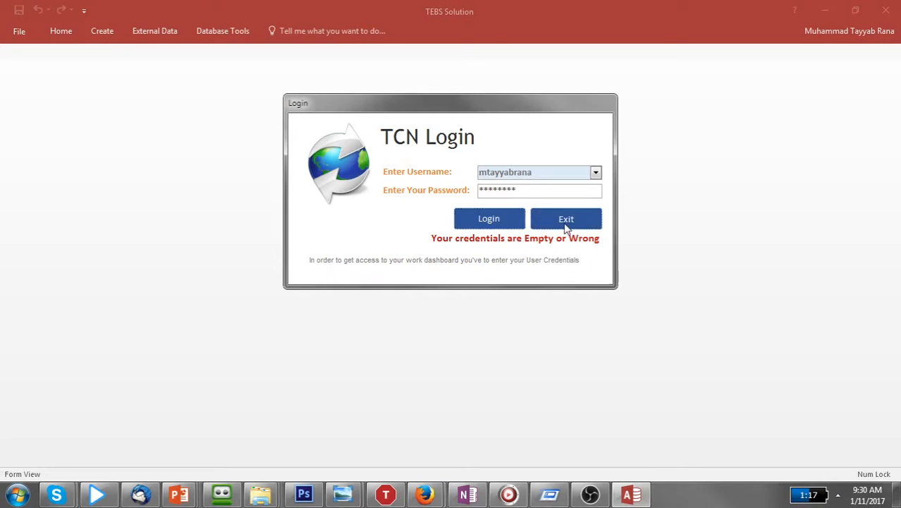
# Step: Exit the login form and reopen Access Program.accdb from Explorer, showing its table list
pyautogui.click(566, 218)
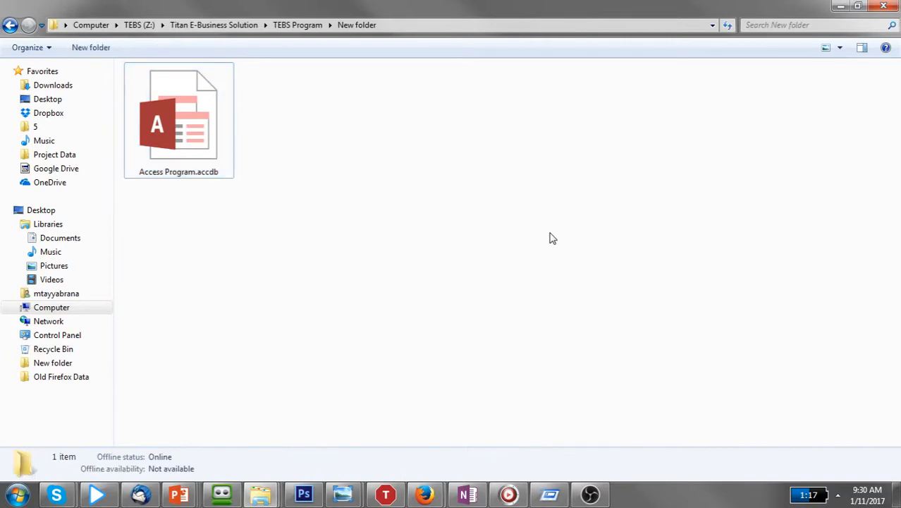
pyautogui.moveTo(245, 183)
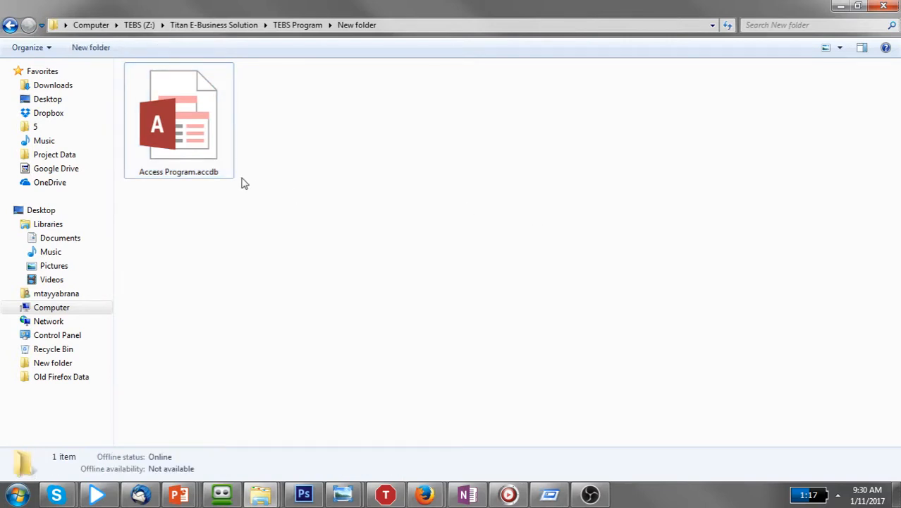
pyautogui.click(178, 123)
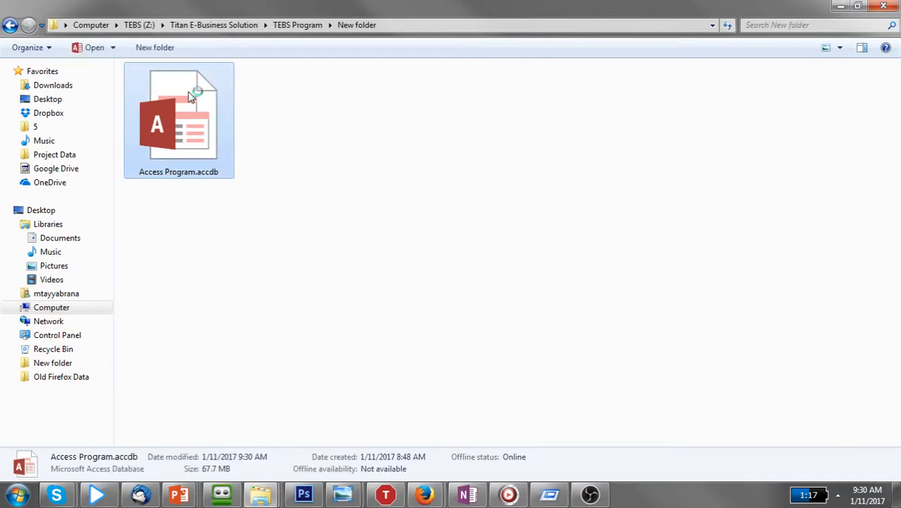
pyautogui.doubleClick(178, 120)
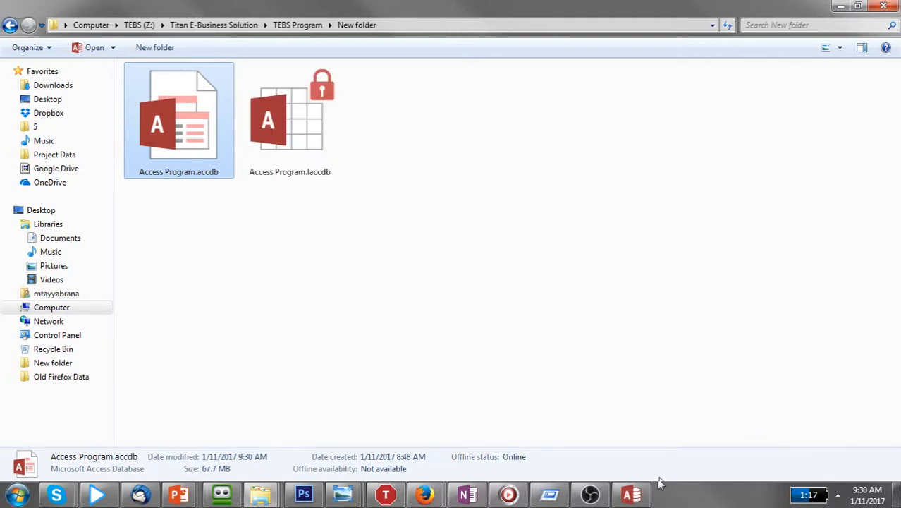
pyautogui.doubleClick(178, 120)
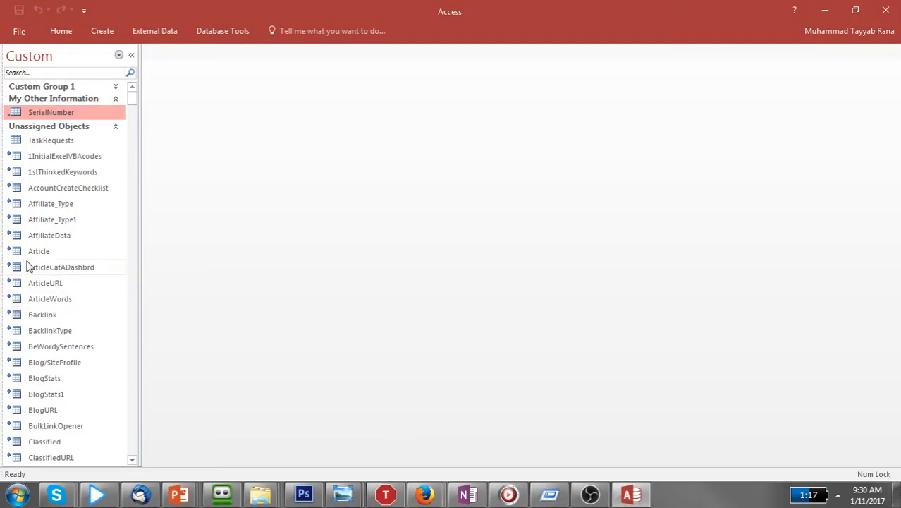
pyautogui.scroll(-3)
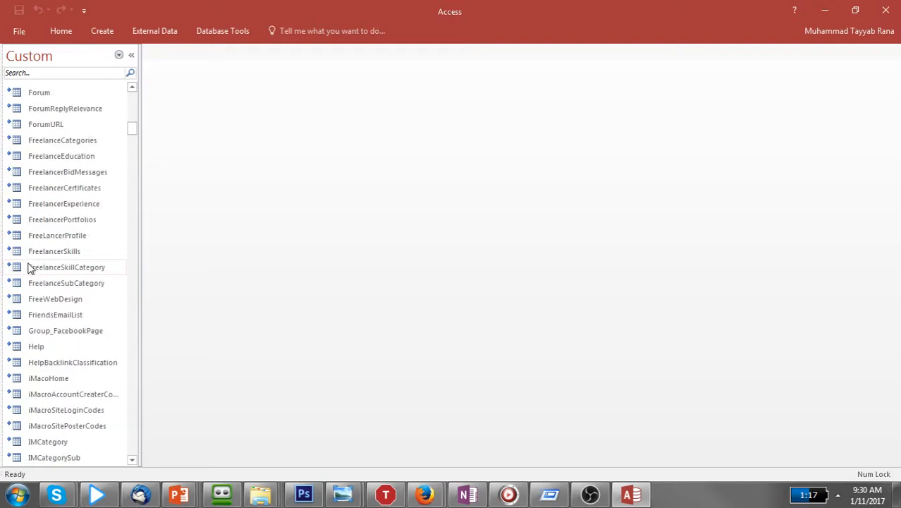
pyautogui.scroll(-3)
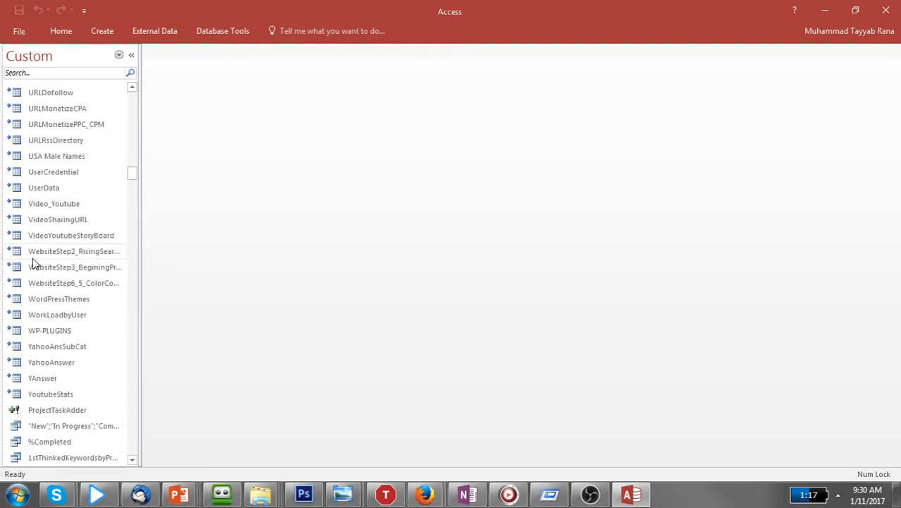
pyautogui.scroll(-3)
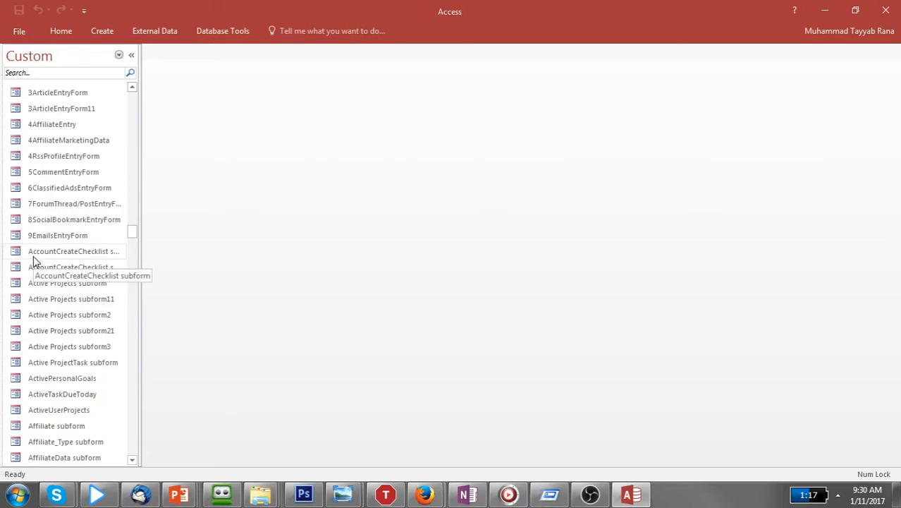
pyautogui.moveTo(252, 149)
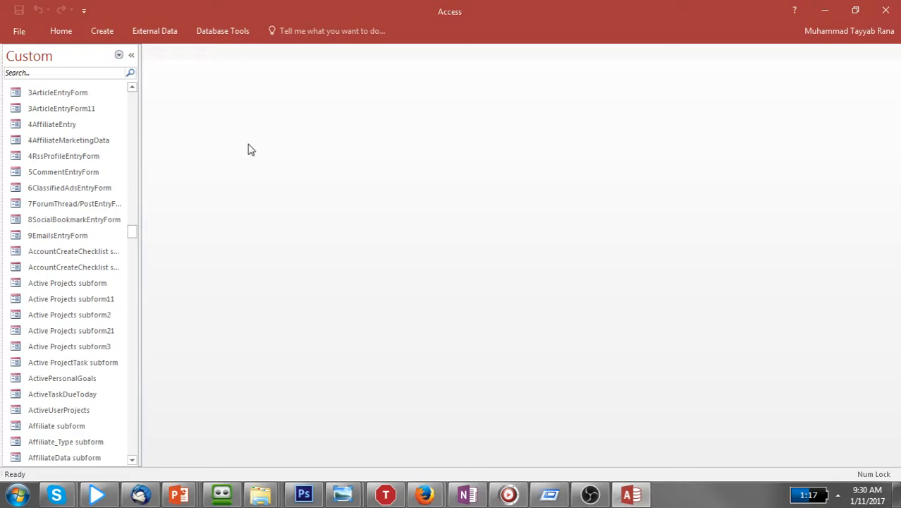
pyautogui.moveTo(148, 172)
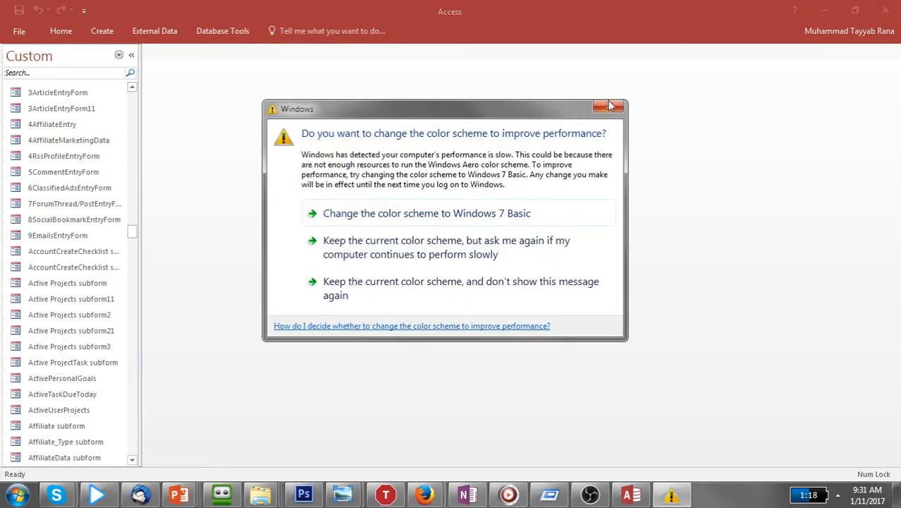
# Step: Dismiss the Windows colour-scheme performance prompt
pyautogui.click(608, 106)
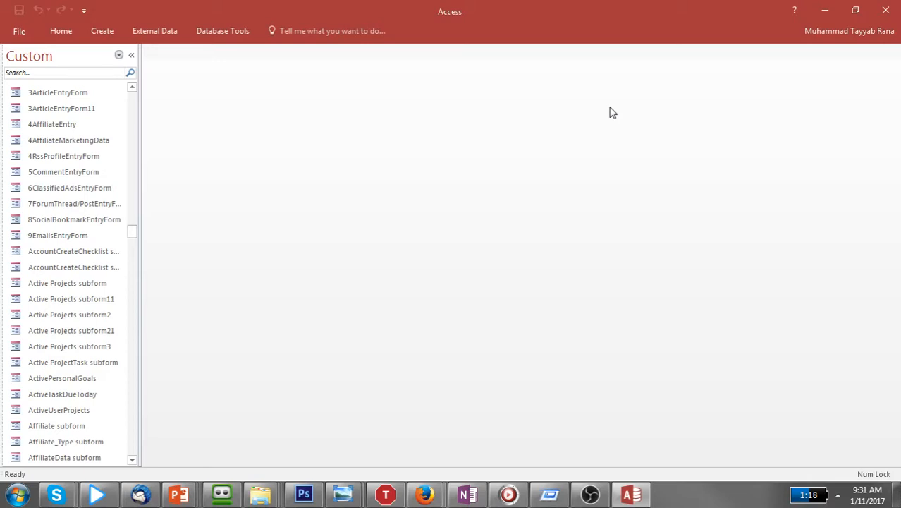
pyautogui.moveTo(611, 115)
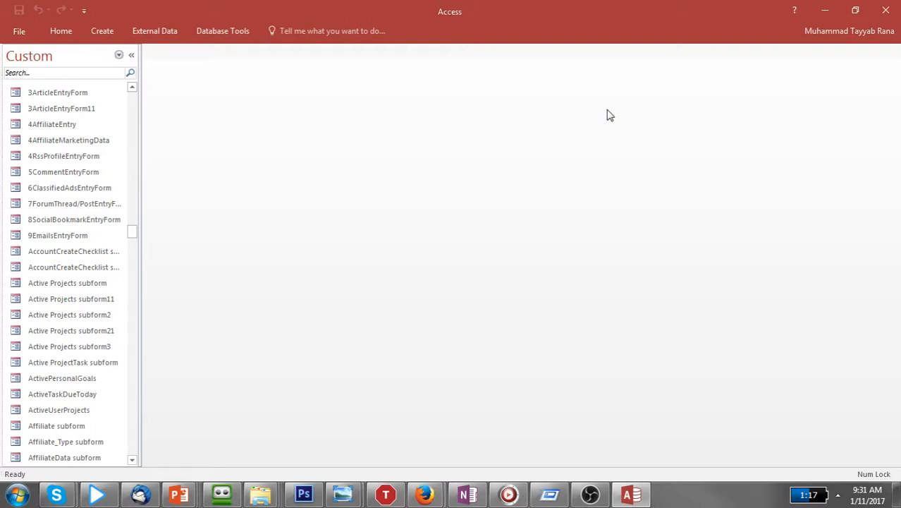
pyautogui.moveTo(715, 57)
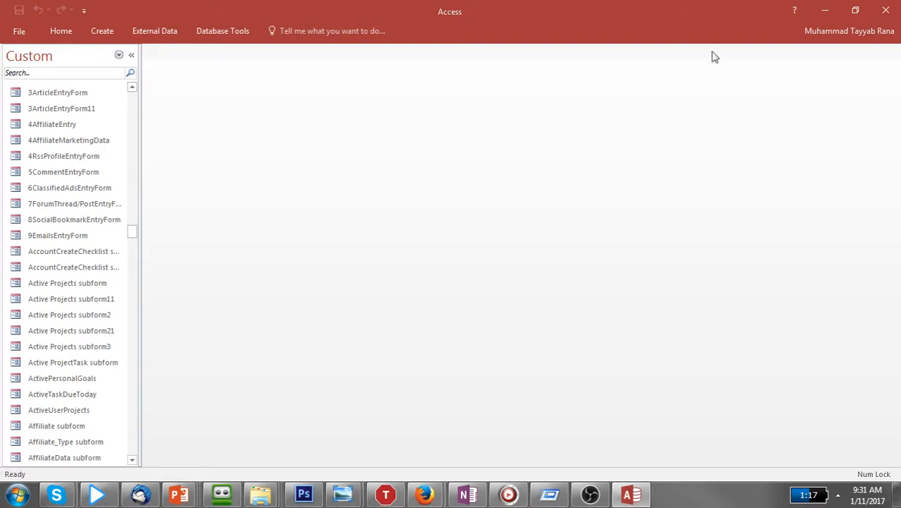
pyautogui.moveTo(392, 138)
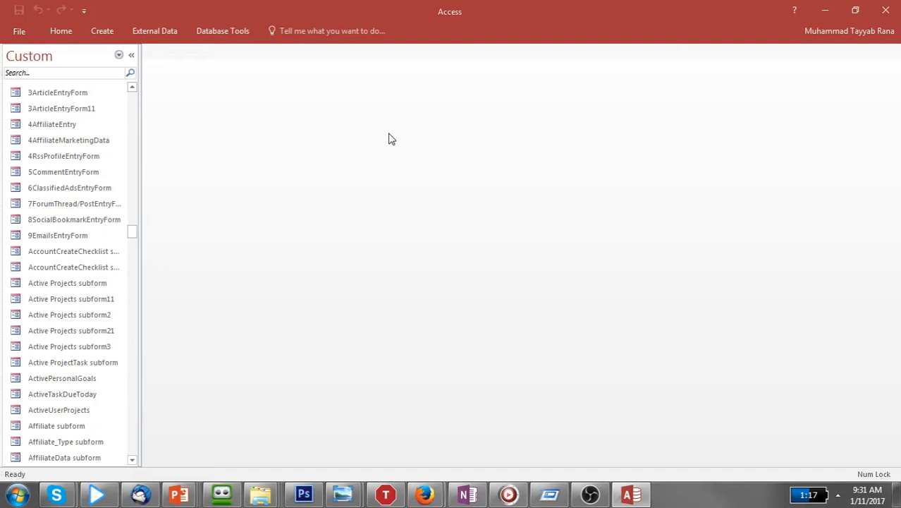
pyautogui.moveTo(226, 148)
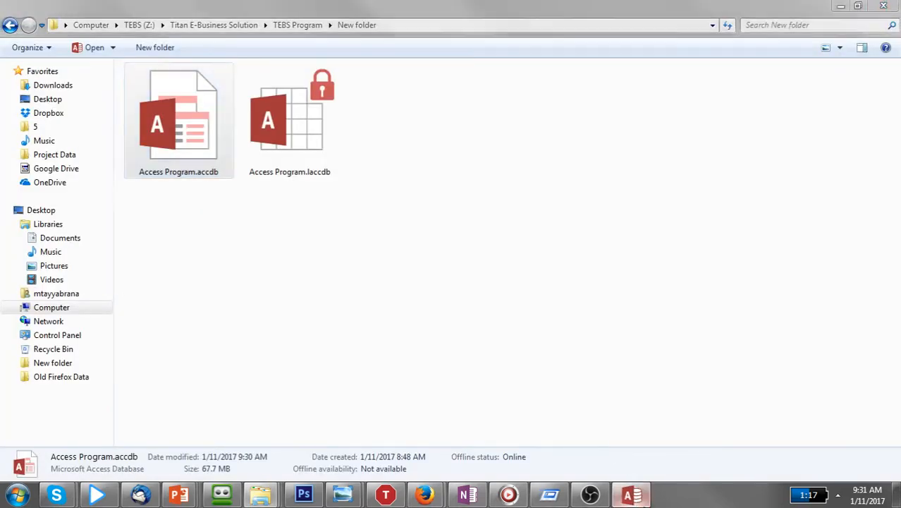
# Step: Browse to Access Program.accdb in the Open dialog and show its Open Exclusive options
pyautogui.doubleClick(178, 120)
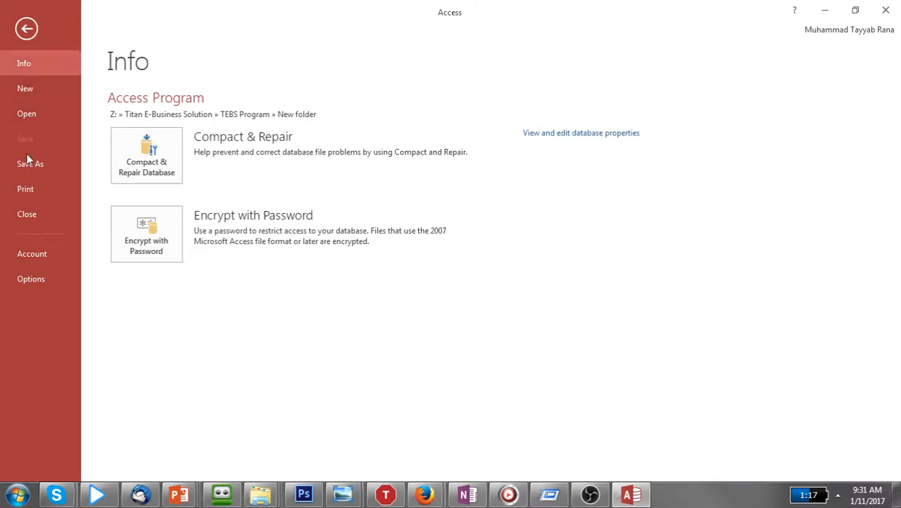
pyautogui.click(27, 113)
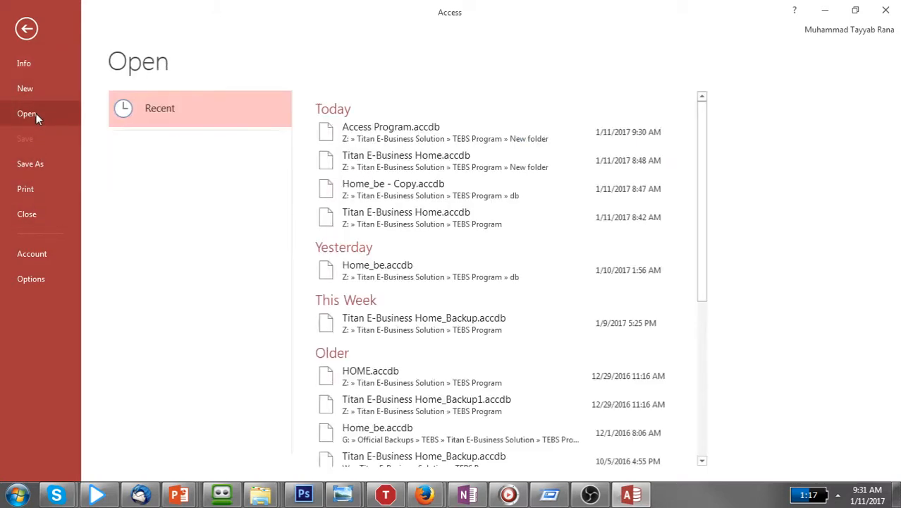
pyautogui.click(26, 114)
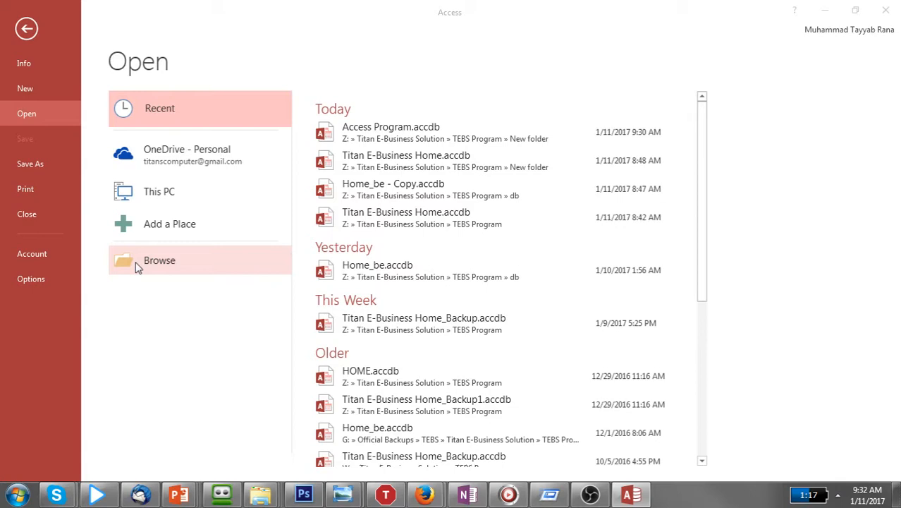
pyautogui.click(159, 260)
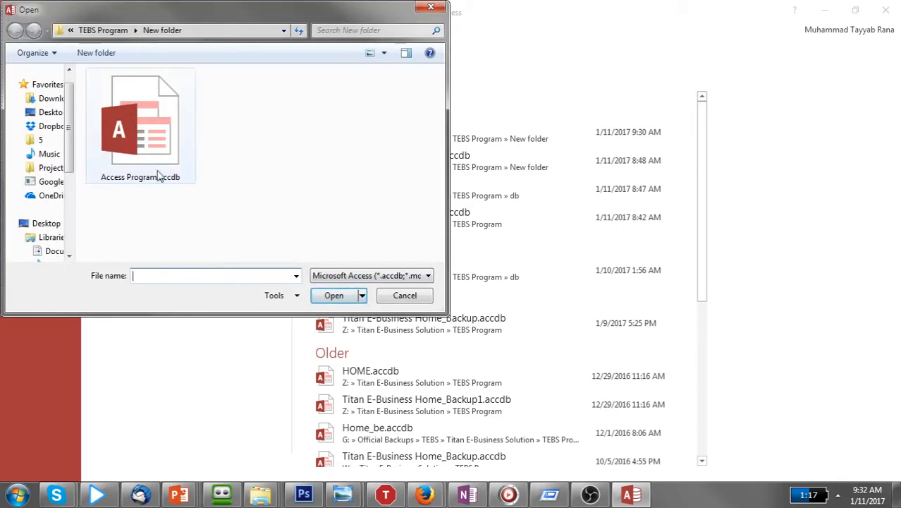
pyautogui.click(140, 125)
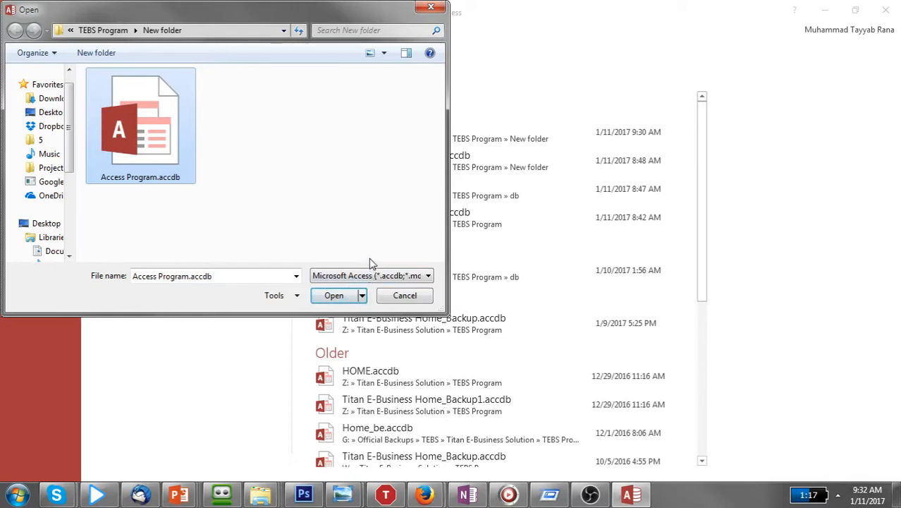
pyautogui.moveTo(374, 250)
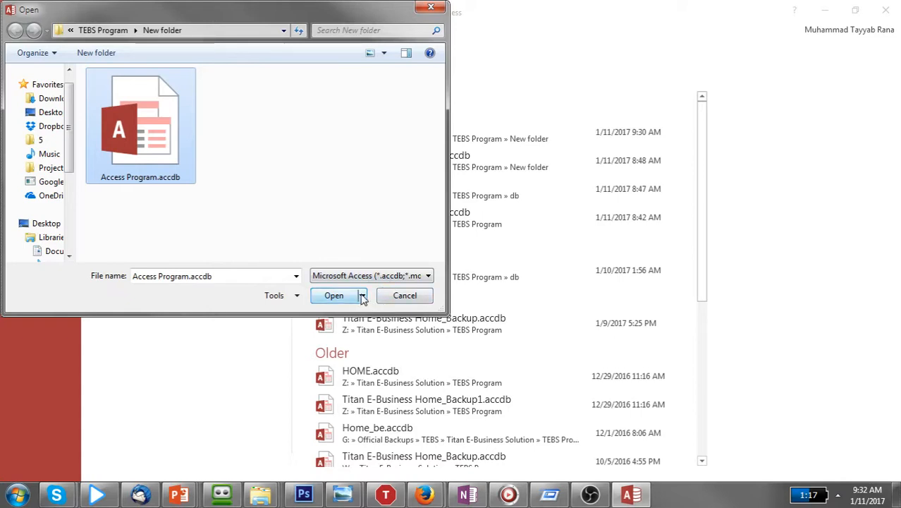
pyautogui.click(362, 295)
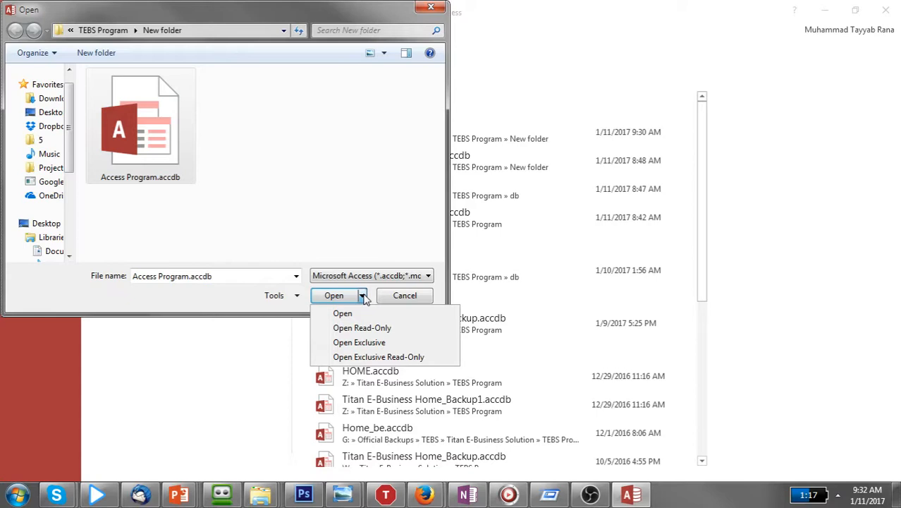
pyautogui.moveTo(360, 310)
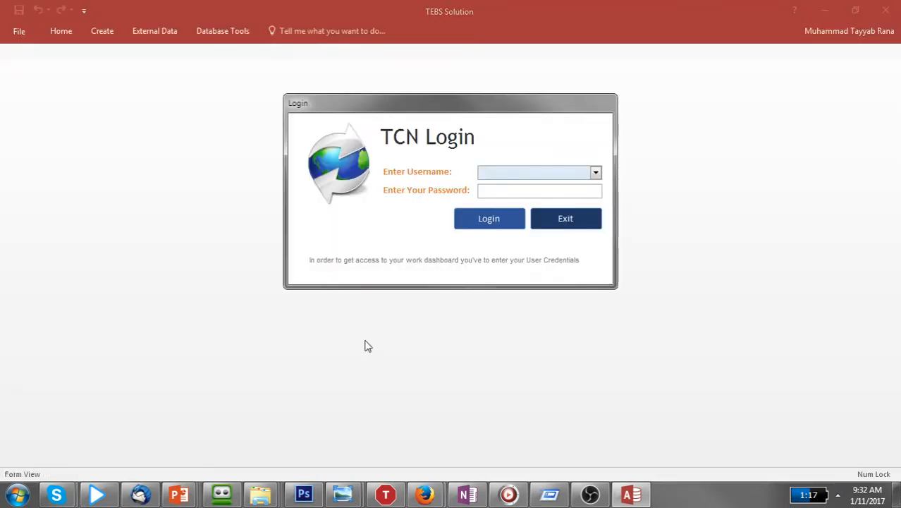
# Step: Dismiss the colour-scheme warning and go to the File Info page with Encrypt with Password
pyautogui.click(532, 171)
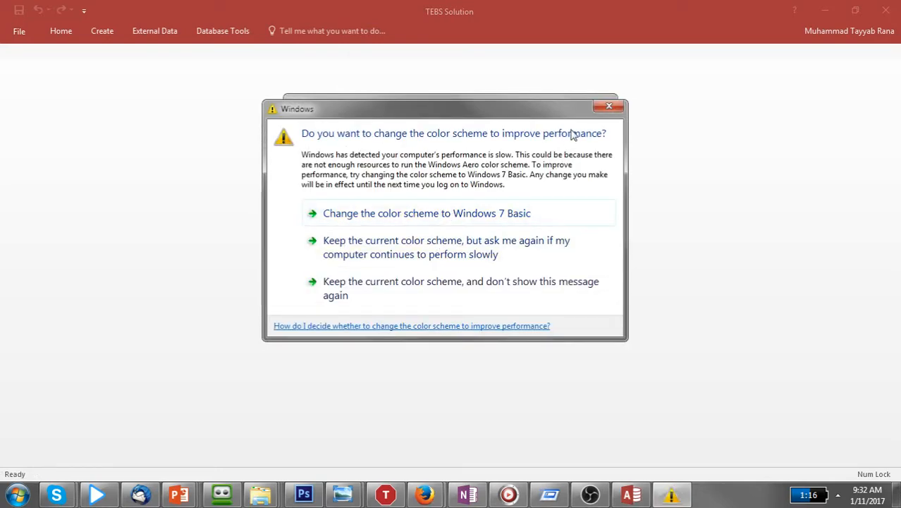
pyautogui.click(609, 106)
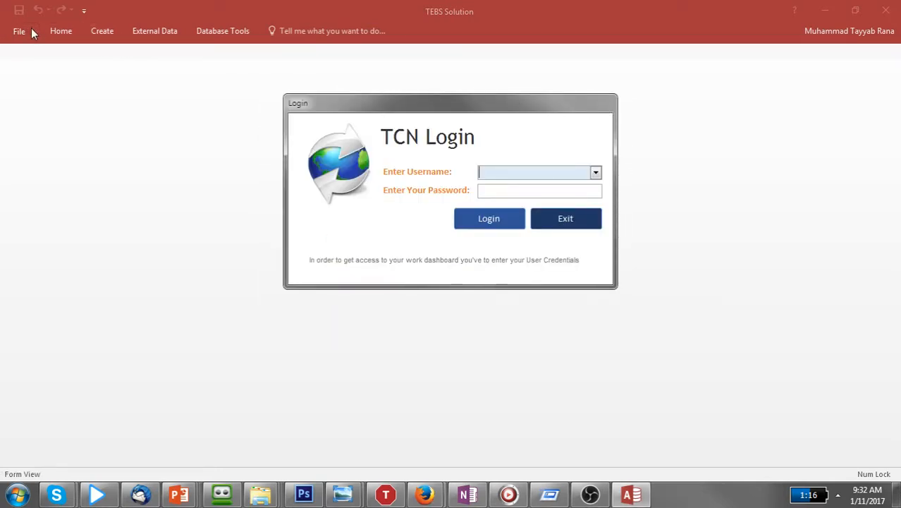
pyautogui.click(19, 30)
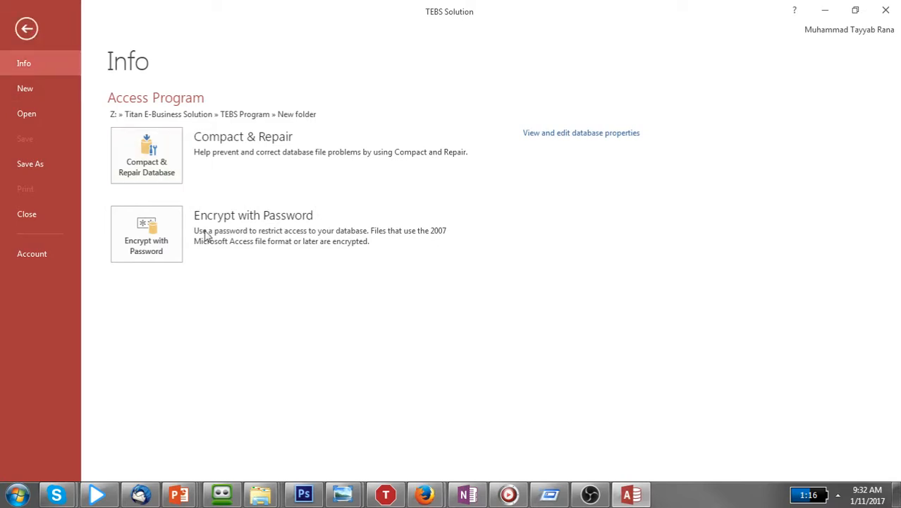
pyautogui.moveTo(146, 234)
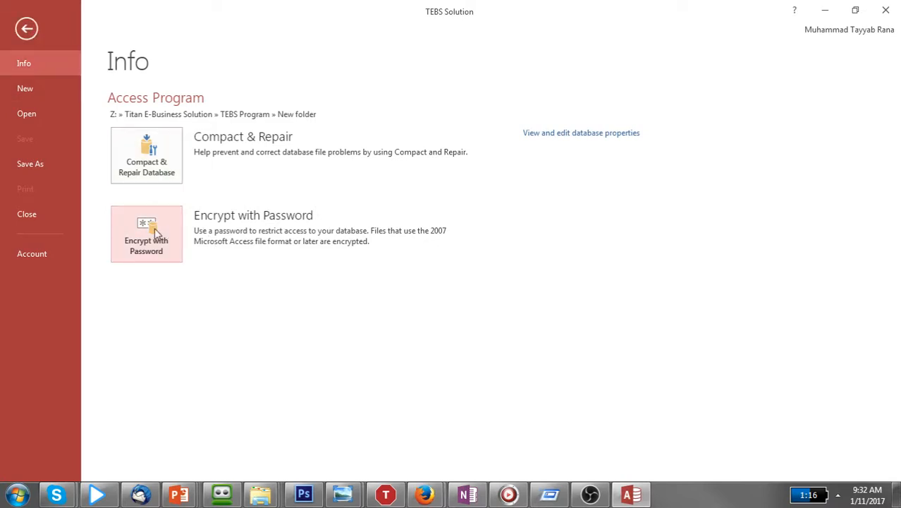
# Step: Encrypt the database with a four-character password, accepting the row-level locking notice
pyautogui.click(146, 233)
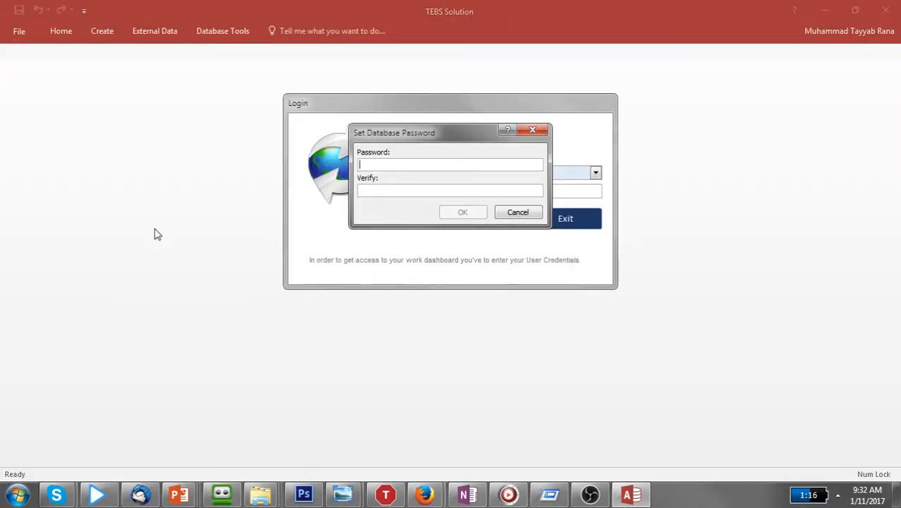
pyautogui.write('**')
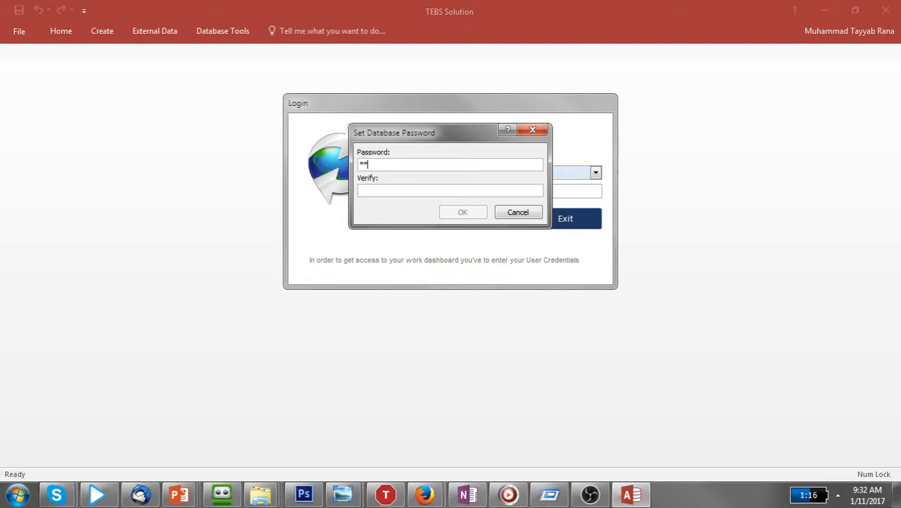
pyautogui.write('**')
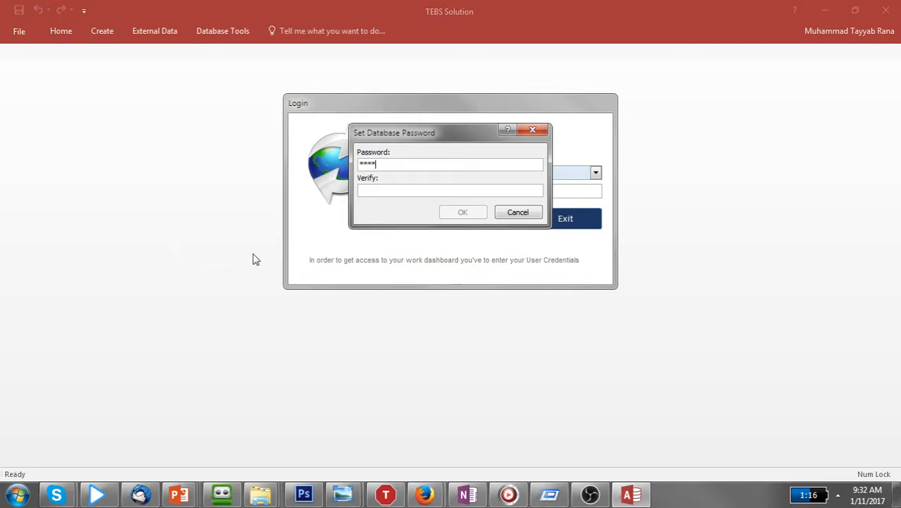
pyautogui.write('***')
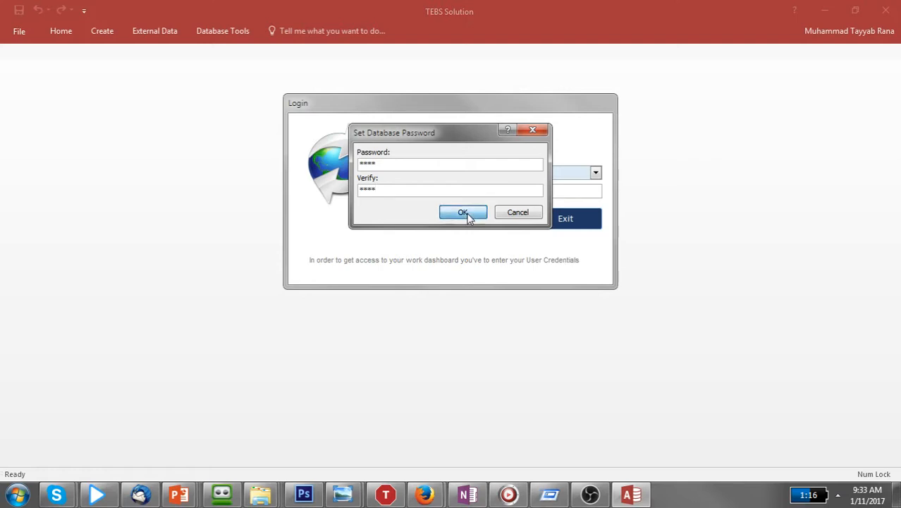
pyautogui.click(462, 212)
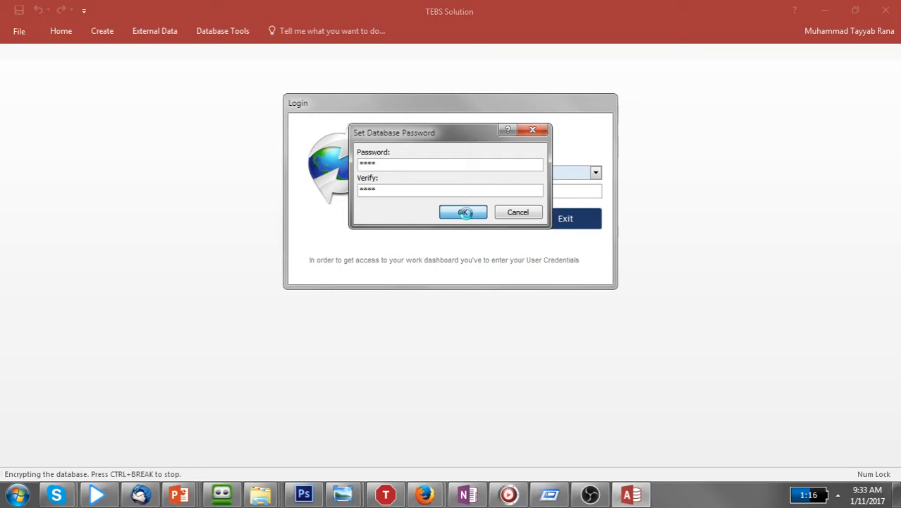
pyautogui.click(463, 212)
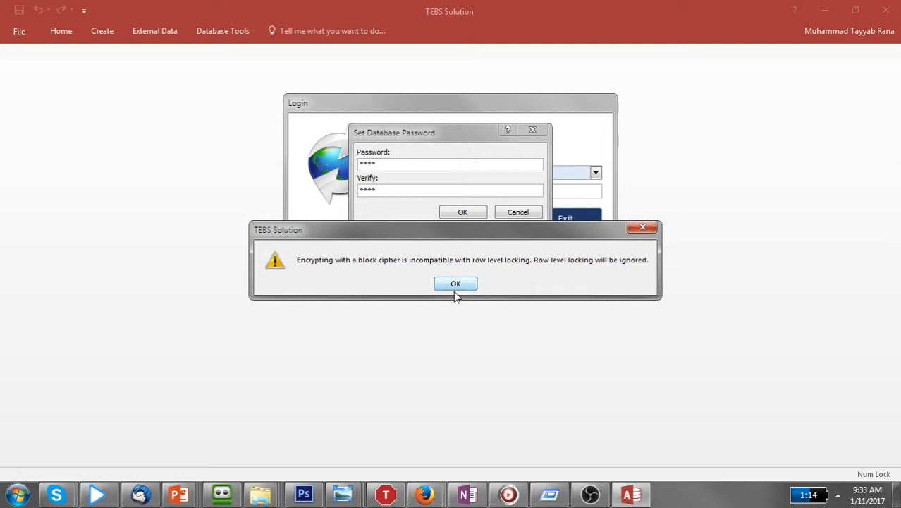
pyautogui.click(455, 282)
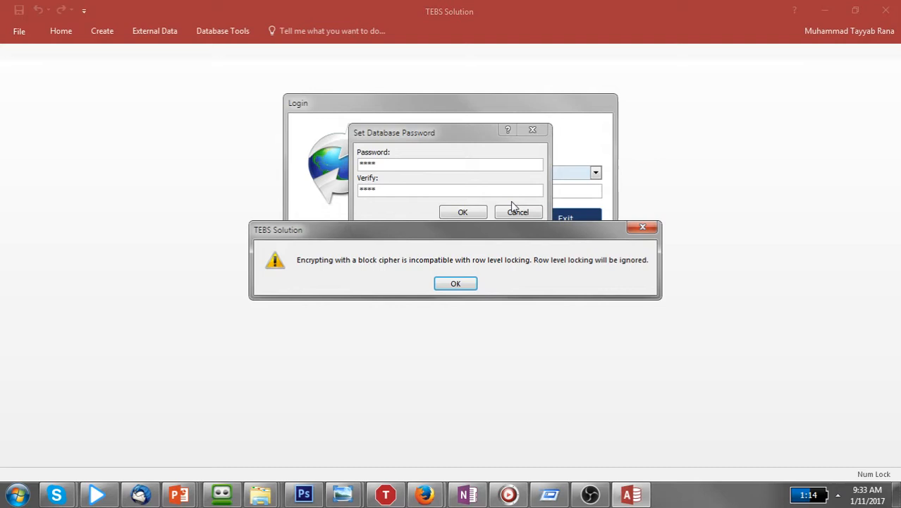
pyautogui.click(456, 282)
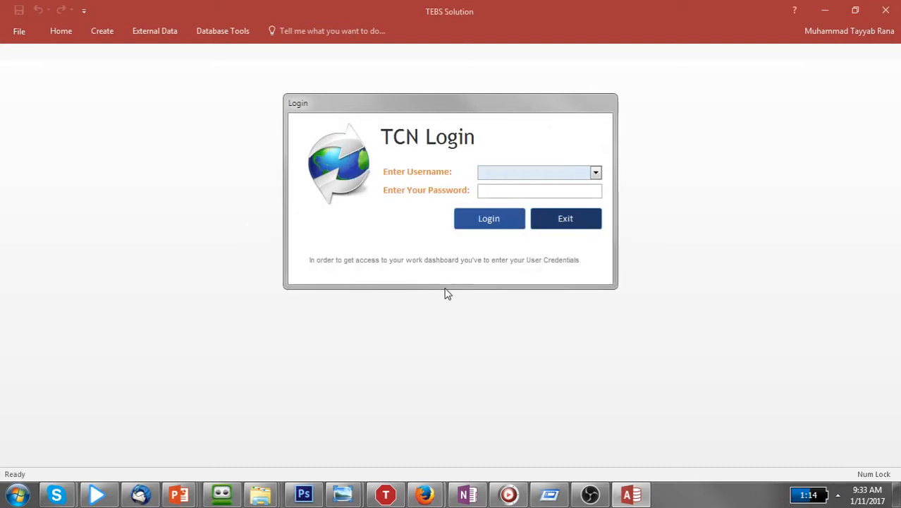
pyautogui.moveTo(660, 287)
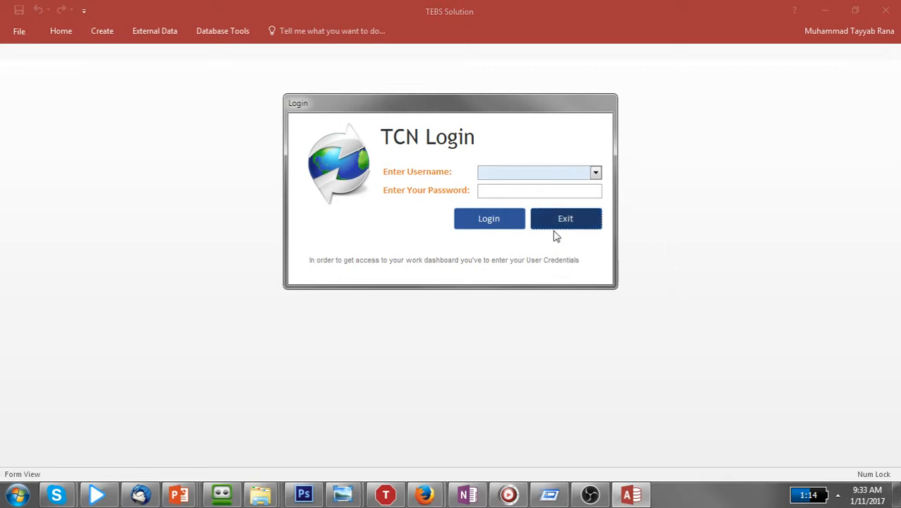
# Step: Exit the login form and dismiss the Password Required prompt so Access closes
pyautogui.click(565, 218)
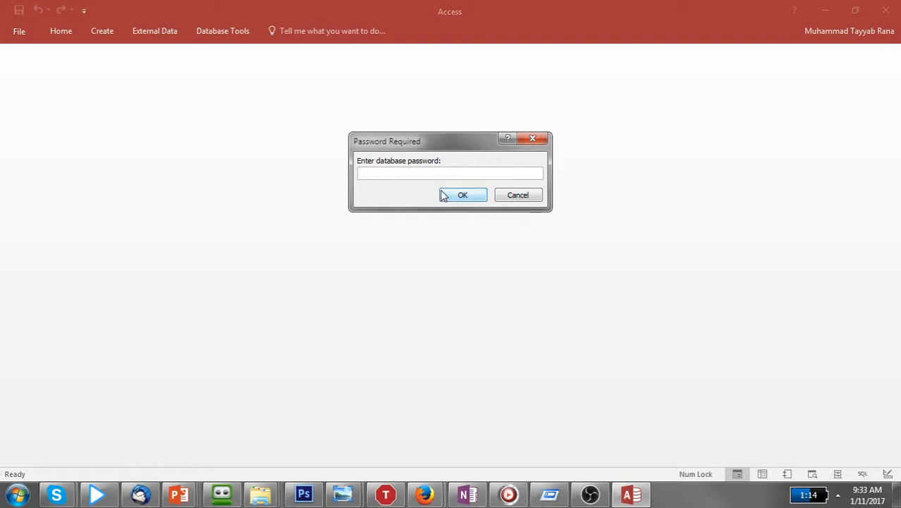
pyautogui.click(462, 194)
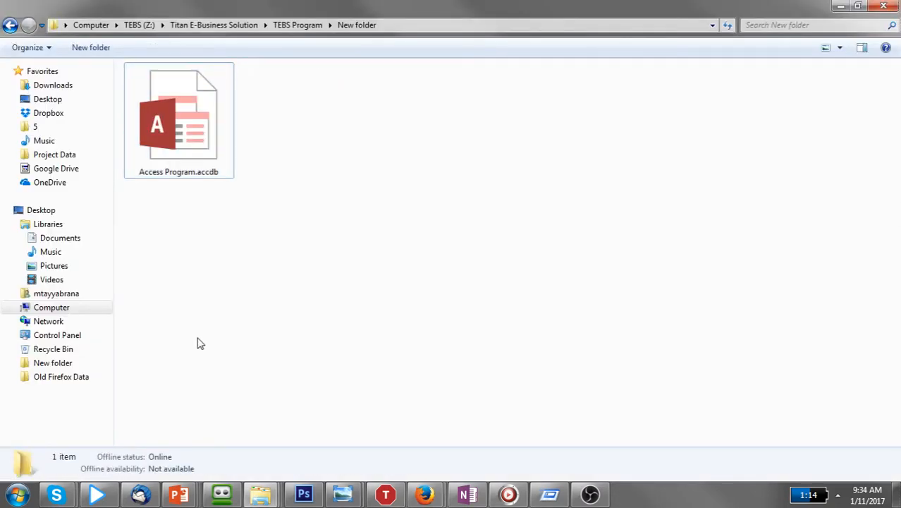
pyautogui.moveTo(201, 340)
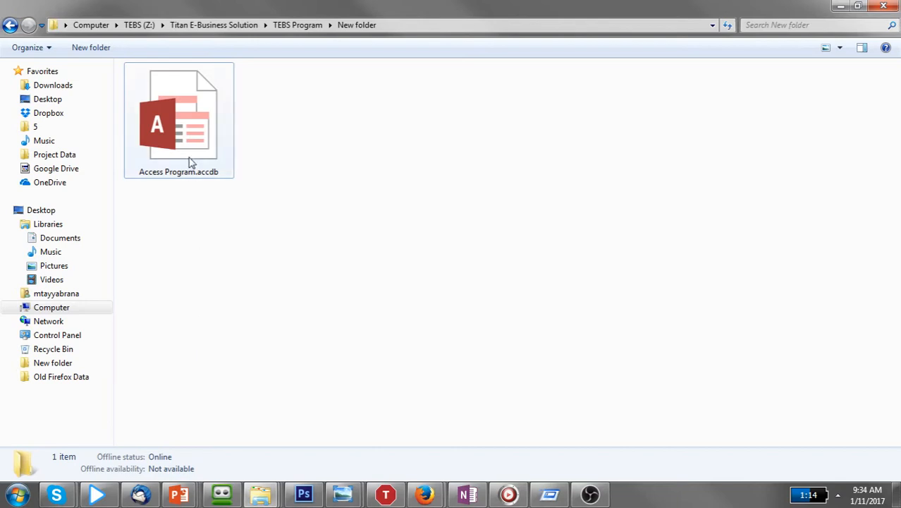
# Step: Reopen Access Program.accdb, enter the database password, and type 'mtayyabrana' on the login form
pyautogui.click(178, 120)
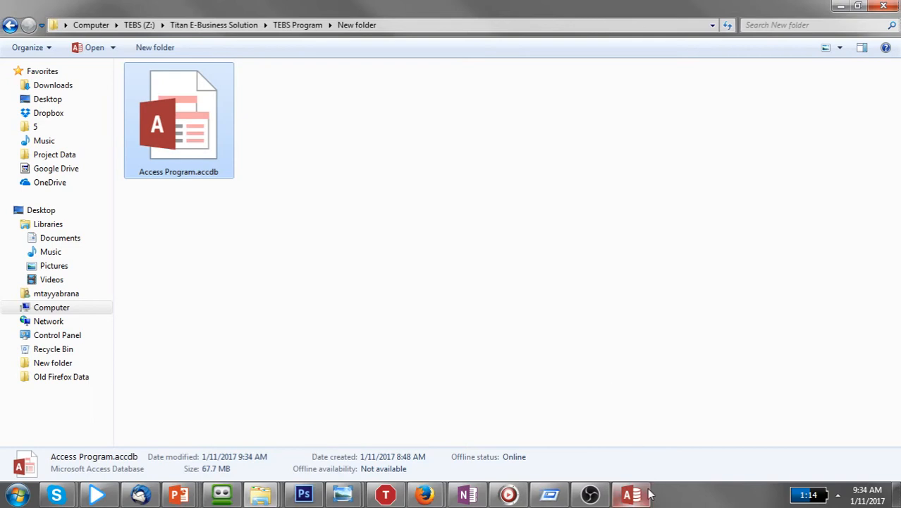
pyautogui.doubleClick(178, 120)
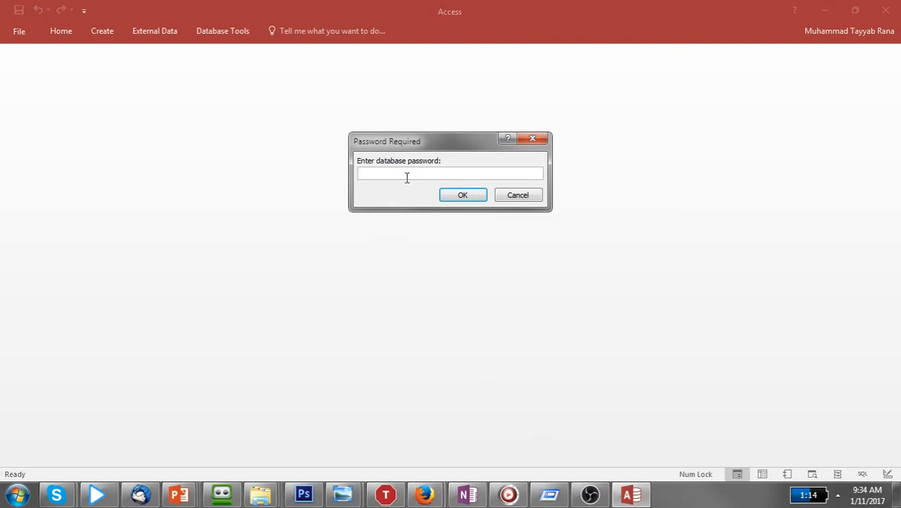
pyautogui.write('***')
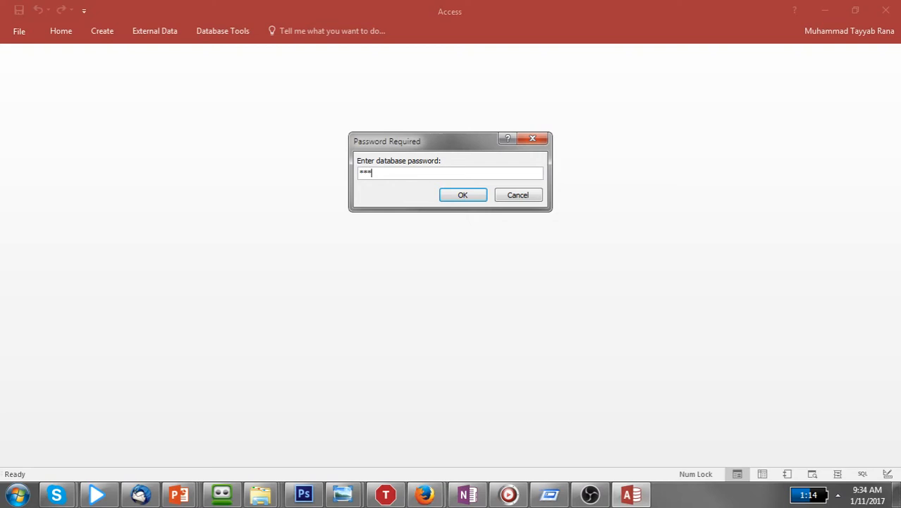
pyautogui.click(462, 194)
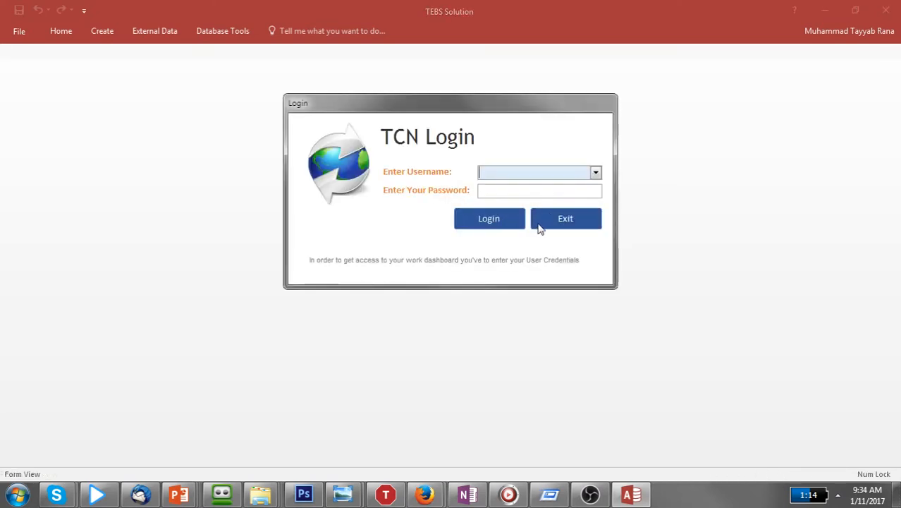
pyautogui.write('mtayyabrana')
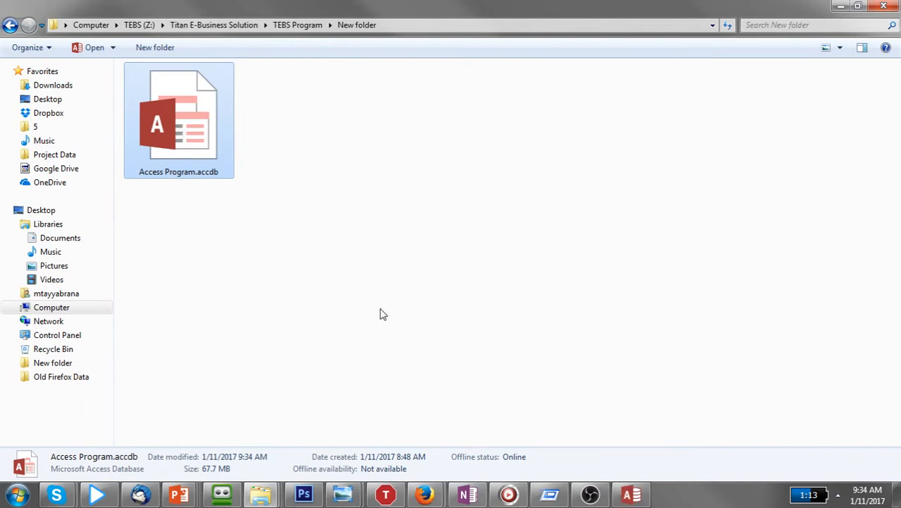
# Step: Reopen the database and enter the four-character password in Password Required to reach TCN Login
pyautogui.doubleClick(178, 120)
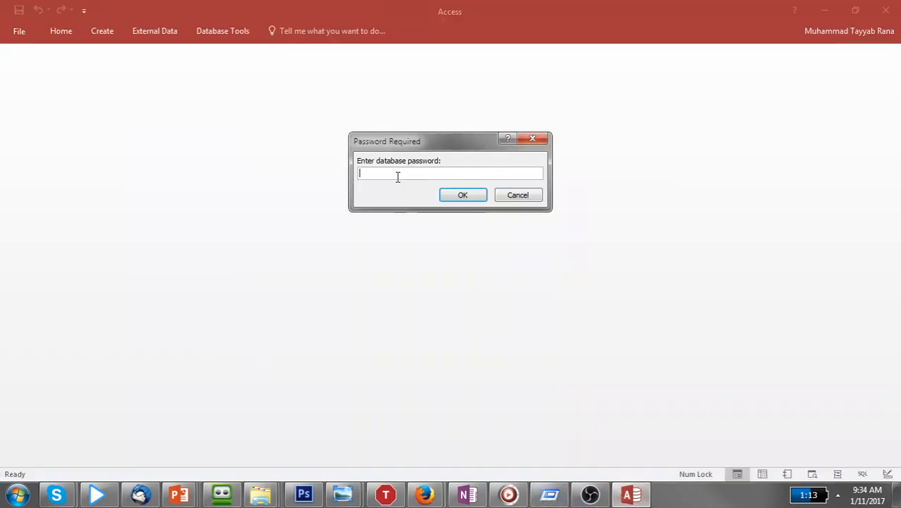
pyautogui.write('****')
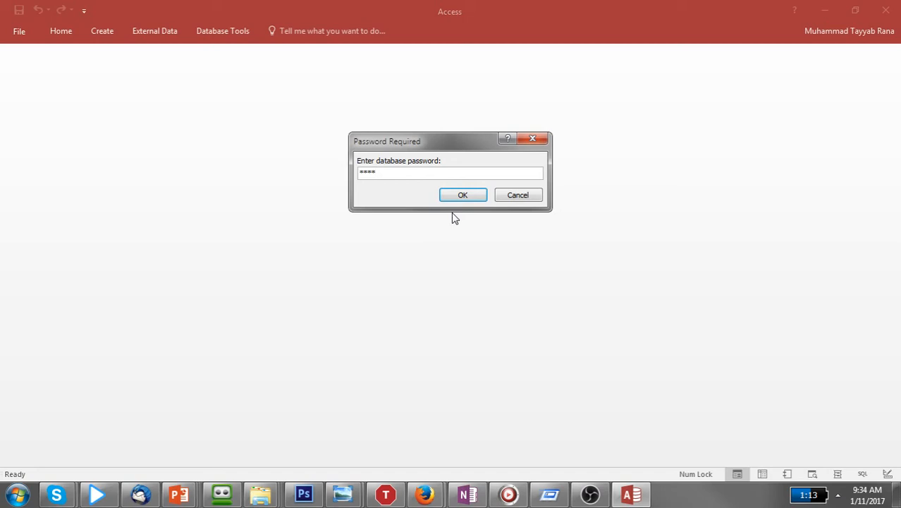
pyautogui.click(463, 194)
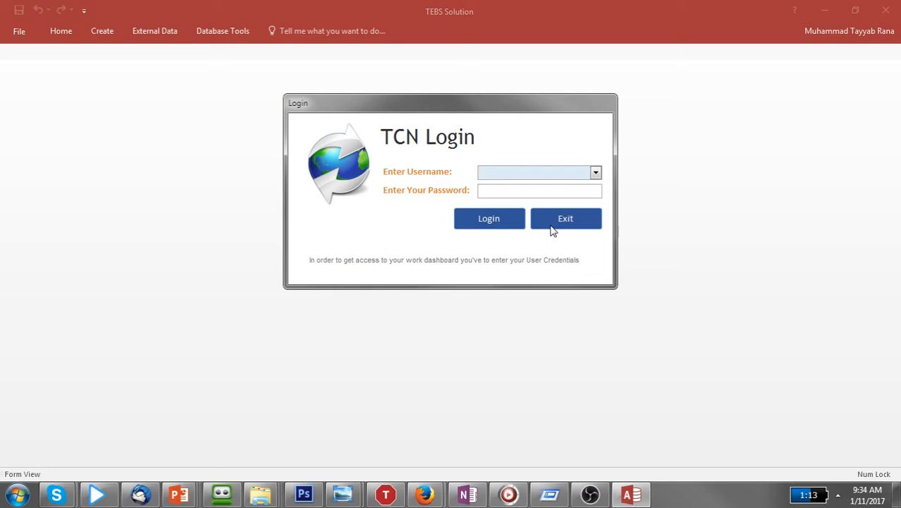
pyautogui.moveTo(543, 224)
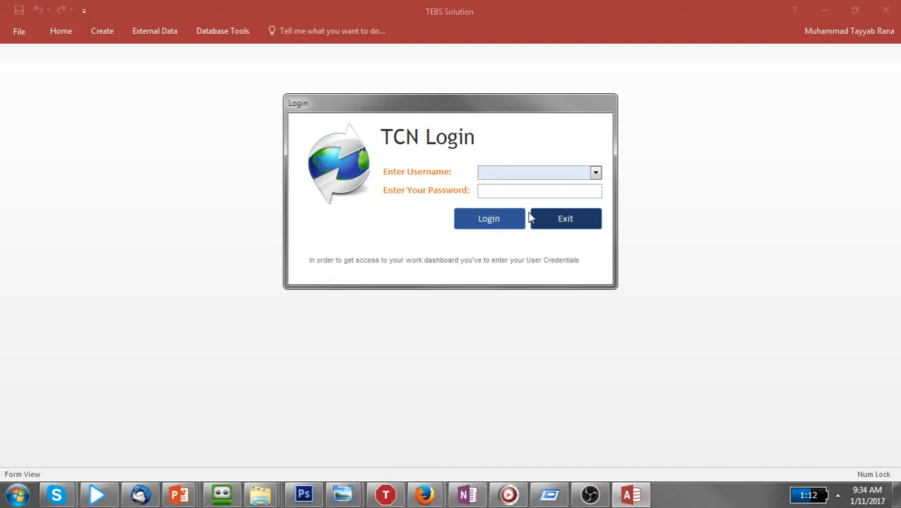
pyautogui.click(532, 171)
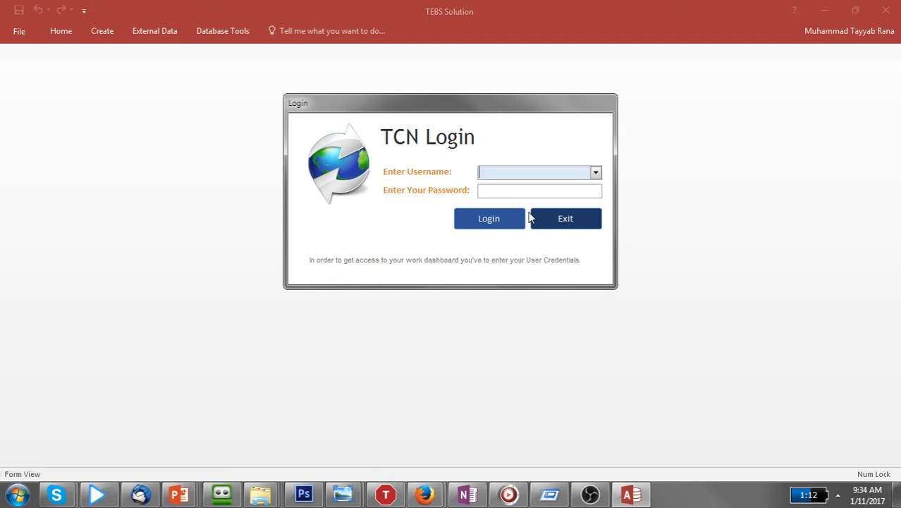